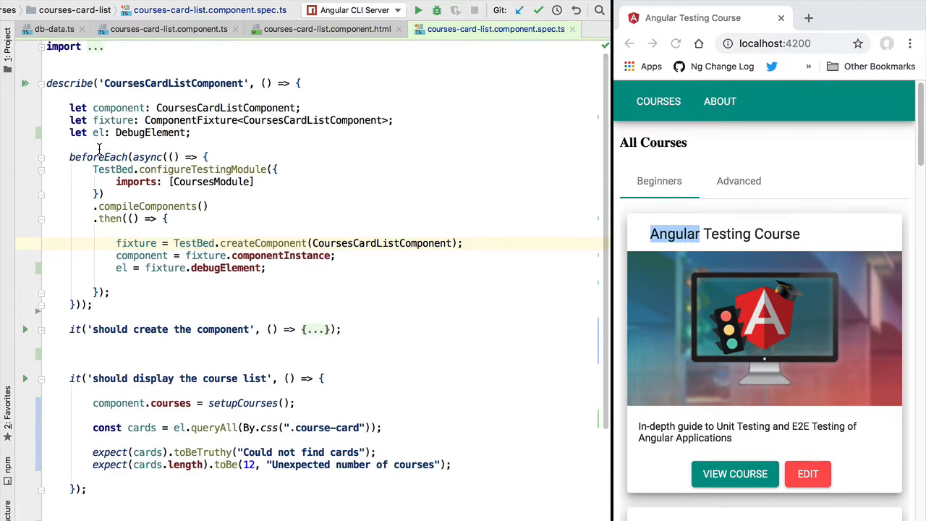
# Step: Locate the setupCourses() assignment in the course list test as the insertion point
pyautogui.scroll(-3)
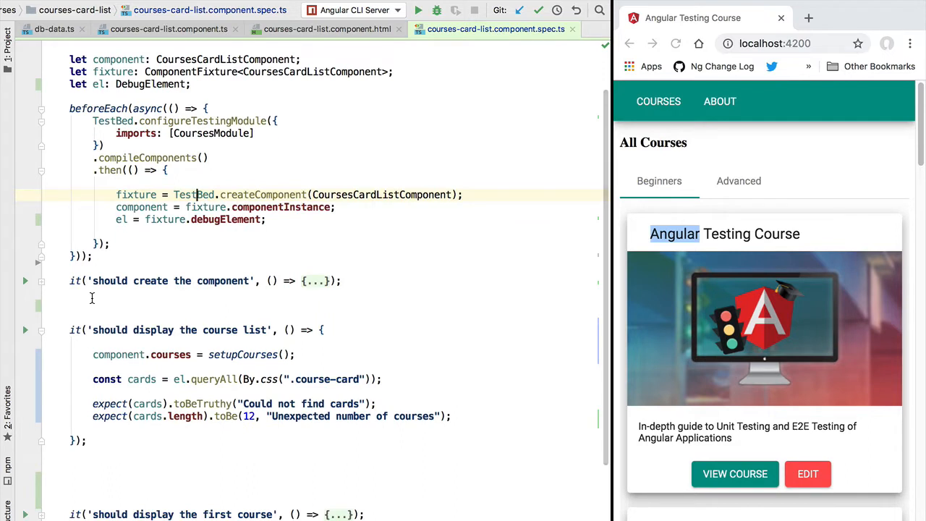
pyautogui.moveTo(304, 356)
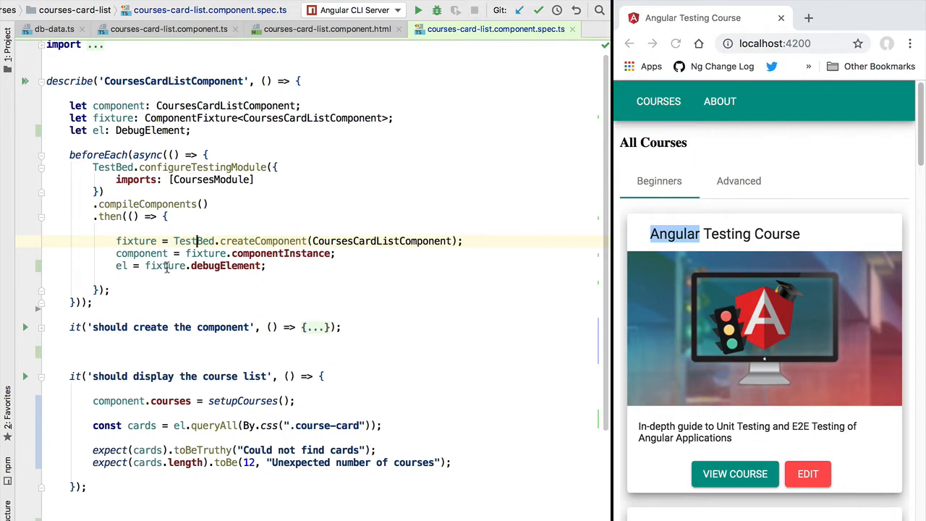
pyautogui.scroll(-3)
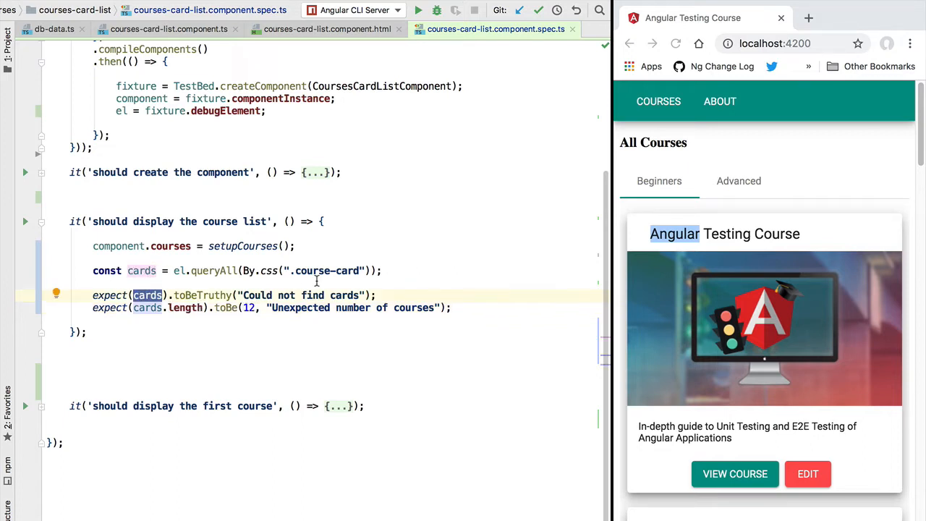
pyautogui.doubleClick(326, 271)
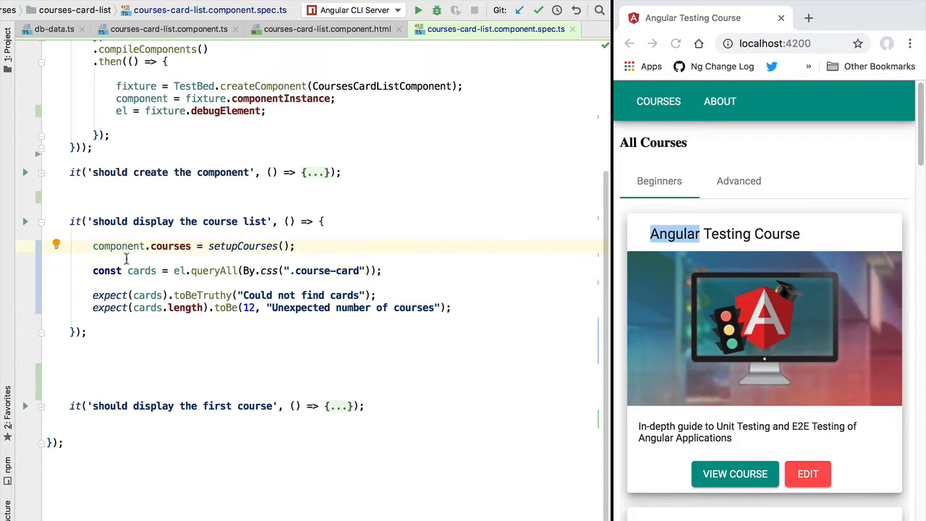
pyautogui.doubleClick(118, 246)
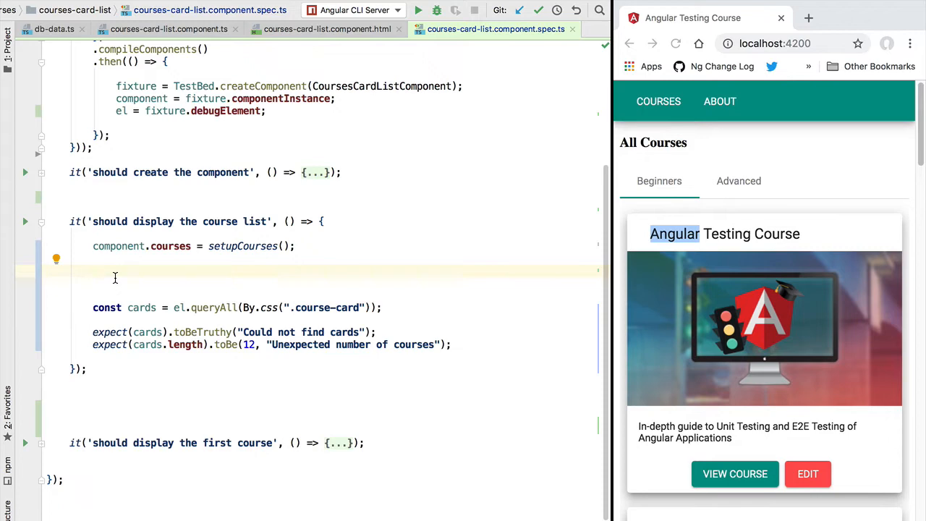
# Step: Log el.nativeElement.outerHTML with console.log right after the courses are set
pyautogui.write('el')
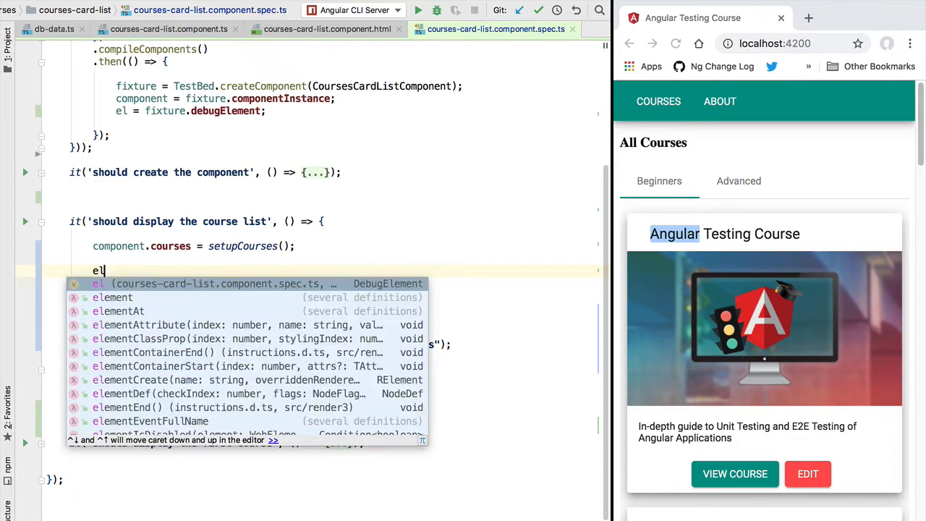
pyautogui.write('.nativeElement')
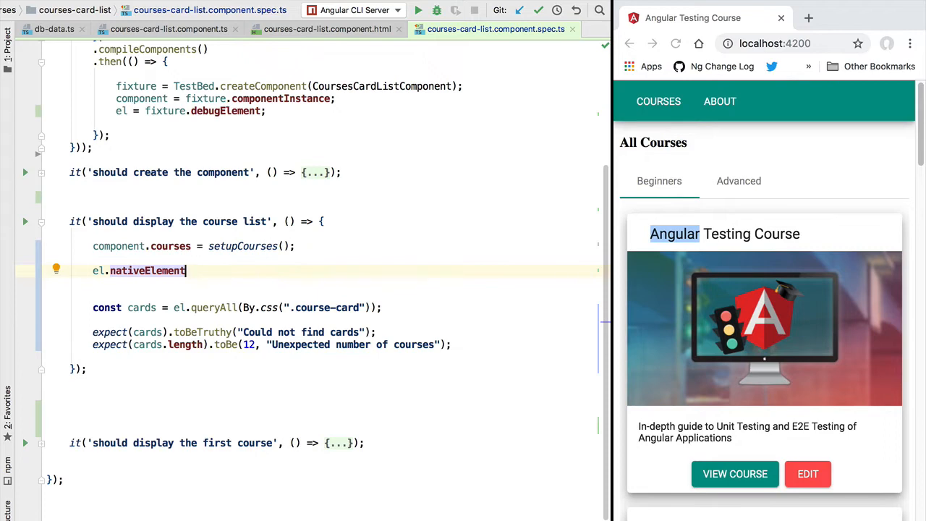
pyautogui.write('.ou')
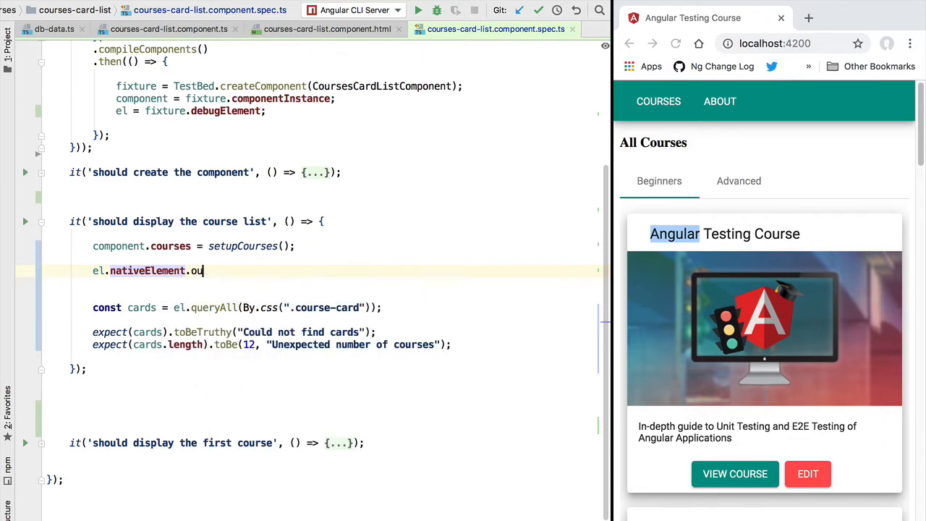
pyautogui.write('ter')
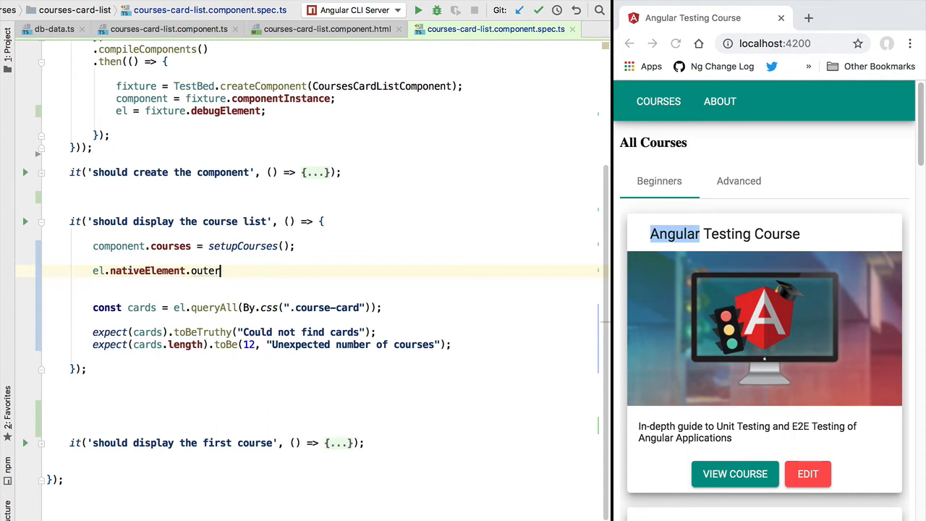
pyautogui.write('HTML')
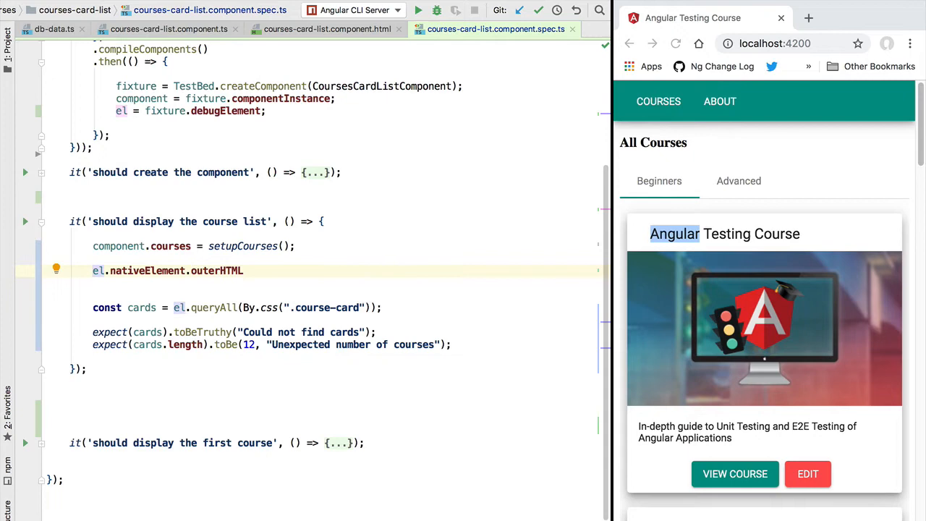
pyautogui.write('comso')
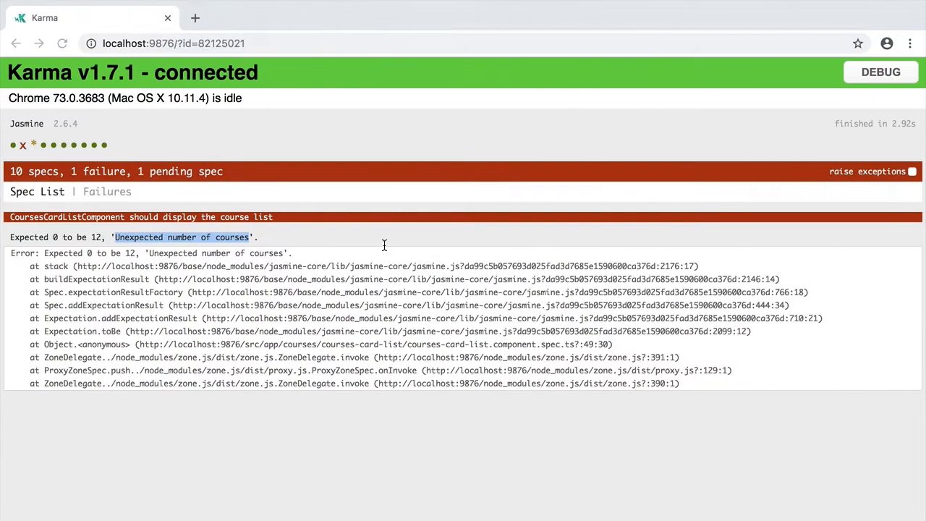
# Step: Show the Karma browser console revealing the logged component HTML is an empty div
pyautogui.click(62, 43)
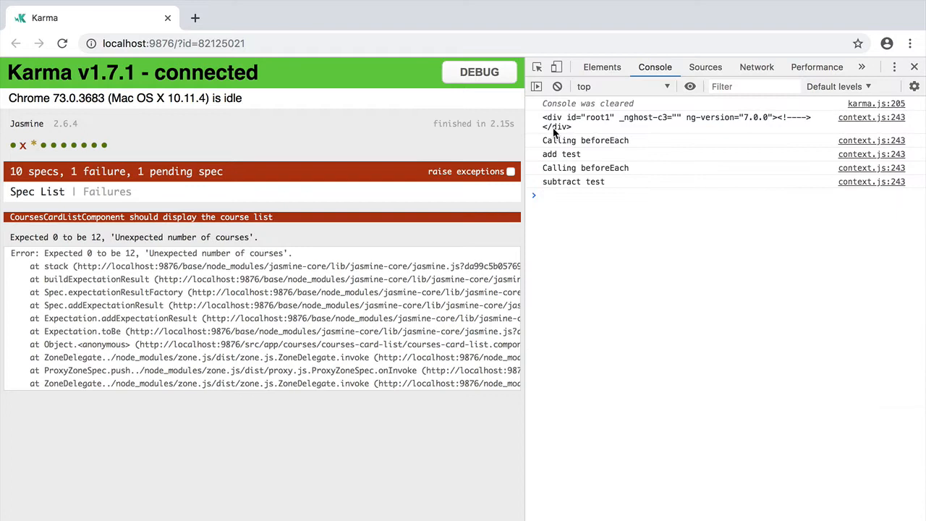
pyautogui.click(651, 117)
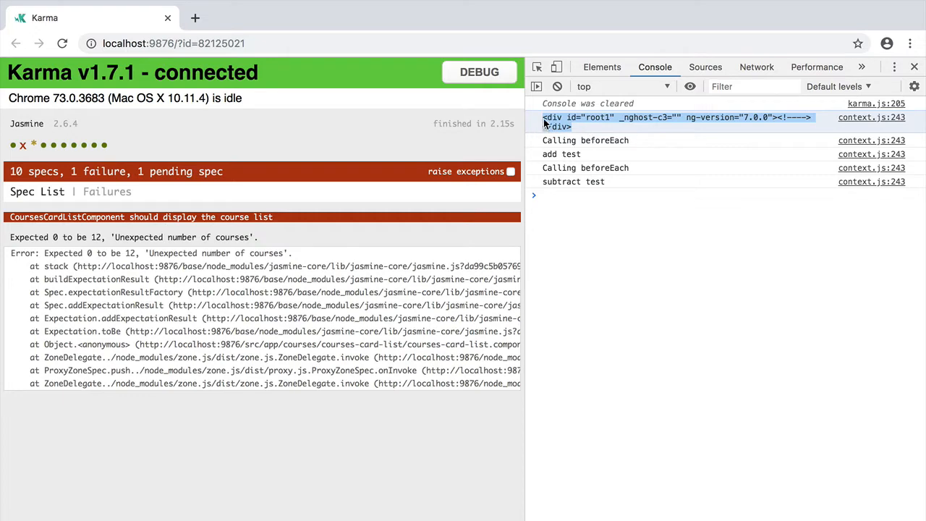
pyautogui.moveTo(582, 142)
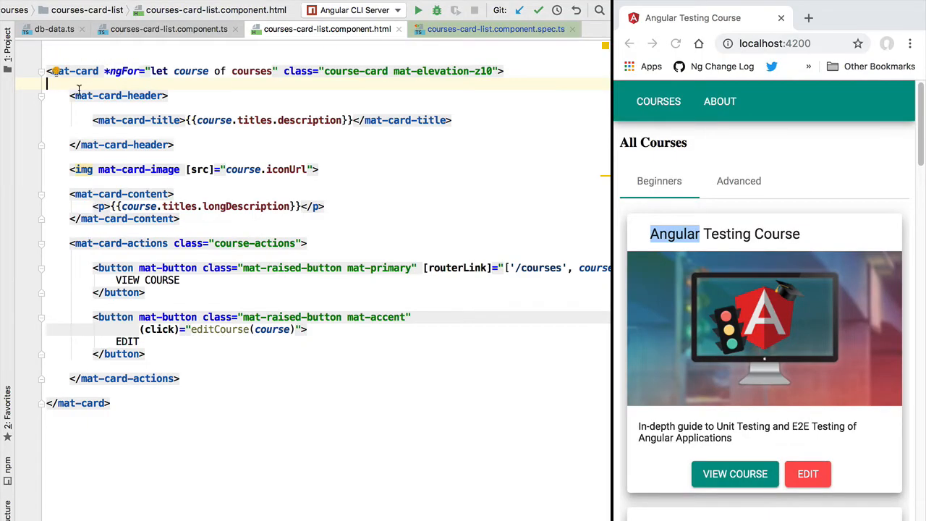
# Step: Review the card list template that repeats a card per course, then return to the spec
pyautogui.click(272, 71)
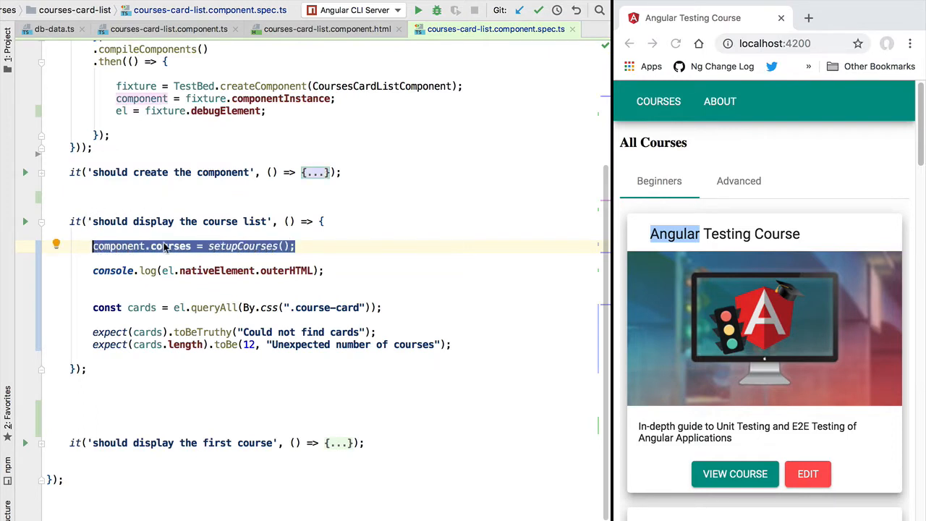
# Step: Insert an empty line after the courses assignment, checking the template along the way
pyautogui.doubleClick(171, 246)
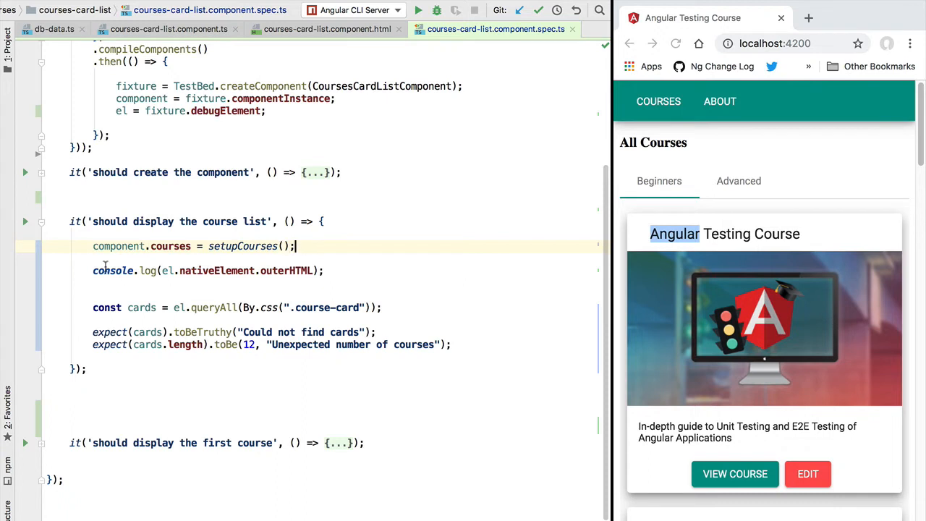
pyautogui.doubleClick(171, 246)
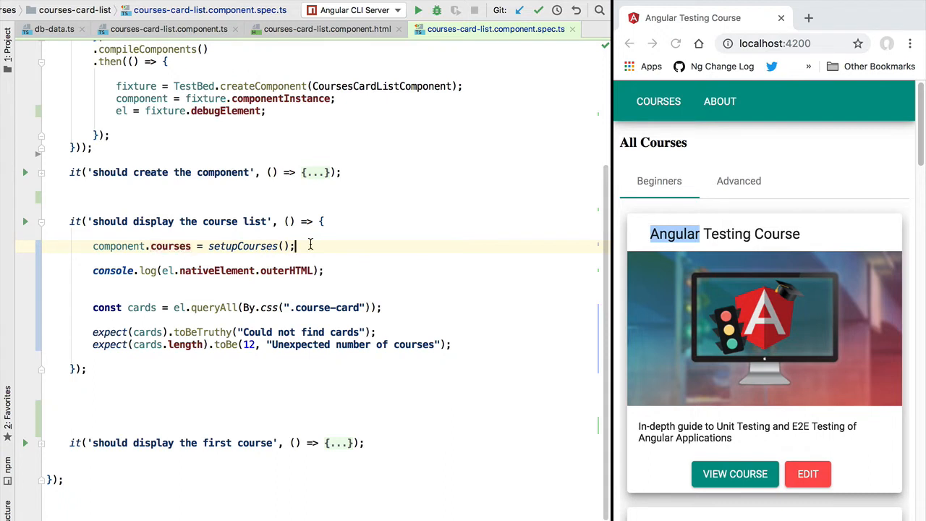
pyautogui.press('enter')
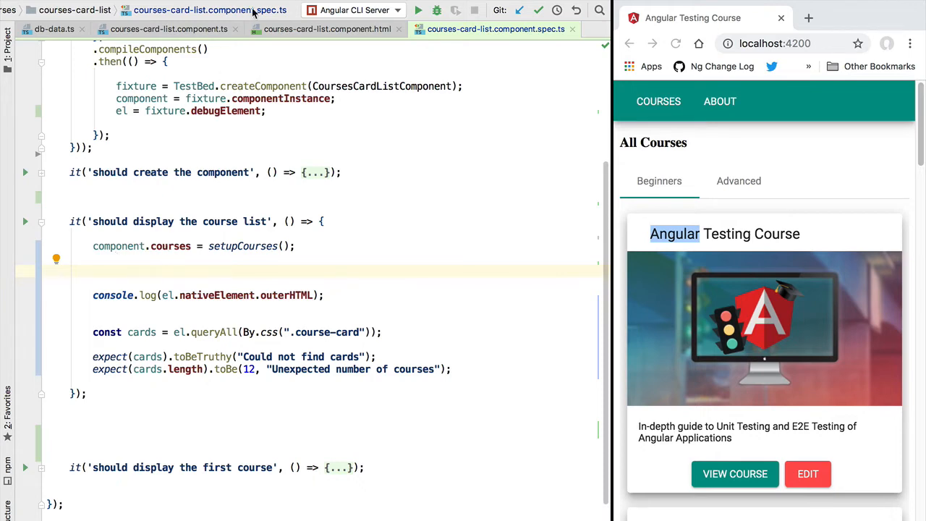
pyautogui.click(210, 8)
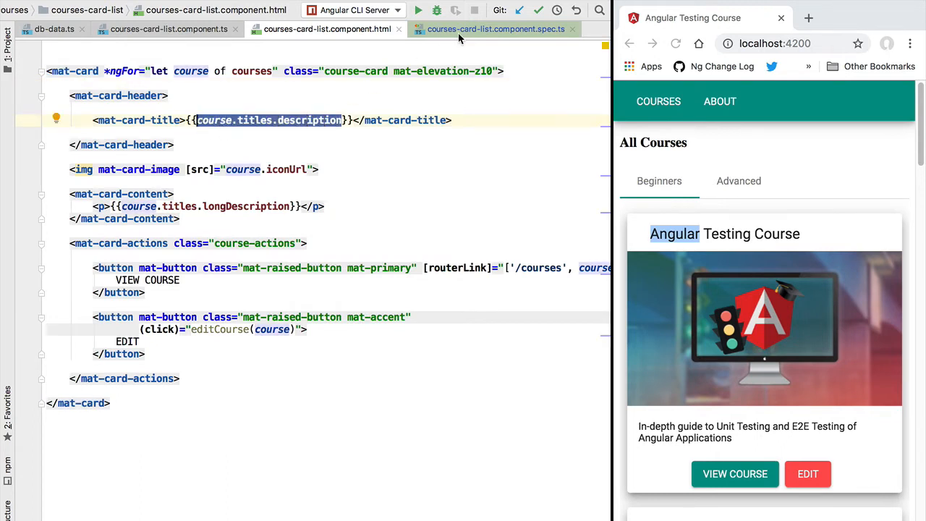
pyautogui.click(495, 29)
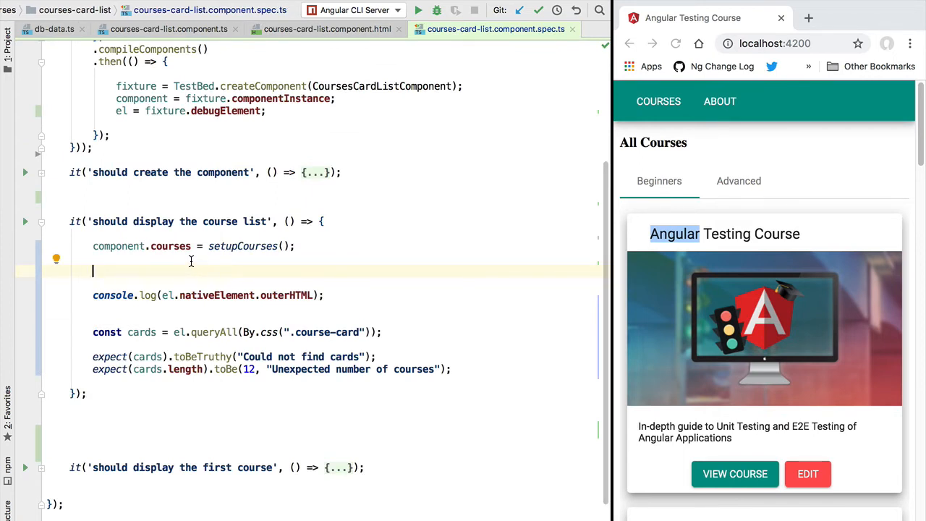
# Step: Call fixture.detectChanges() after setting courses and save so Karma reruns all specs green
pyautogui.write('fixture.')
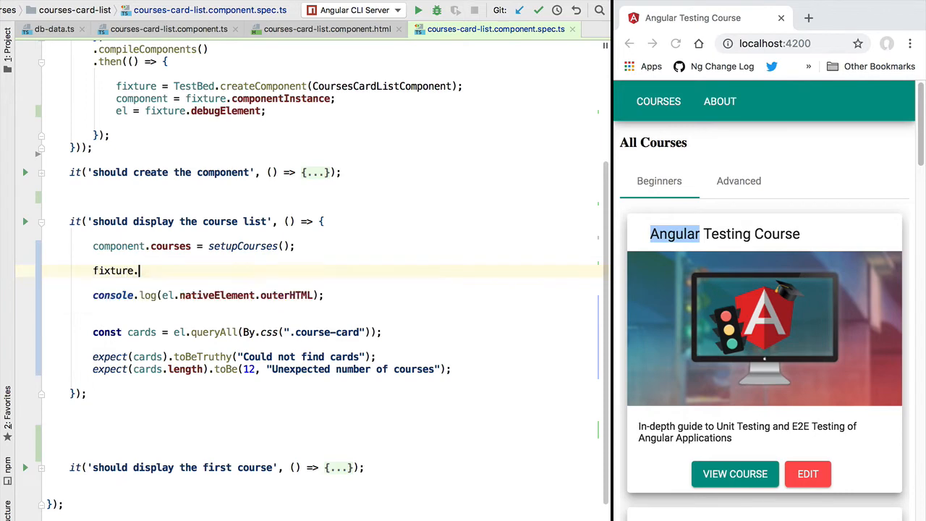
pyautogui.write('.')
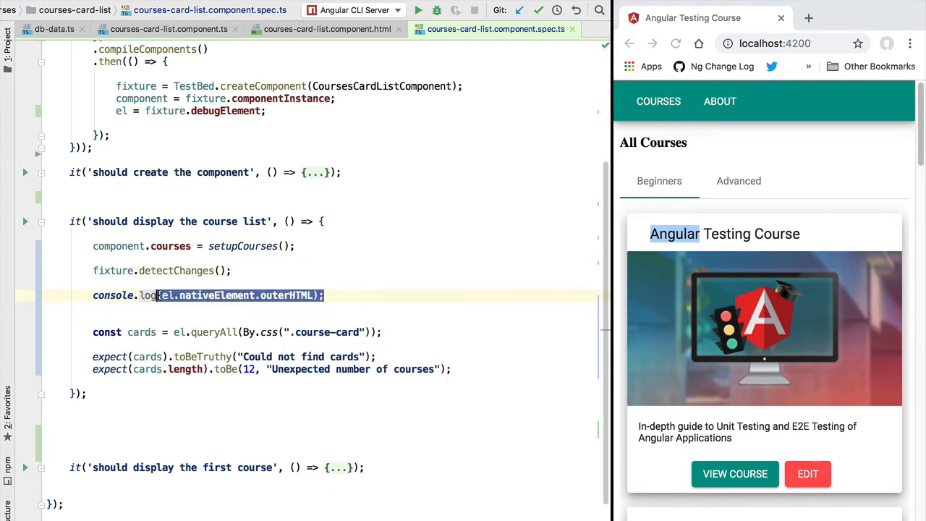
pyautogui.click(152, 295)
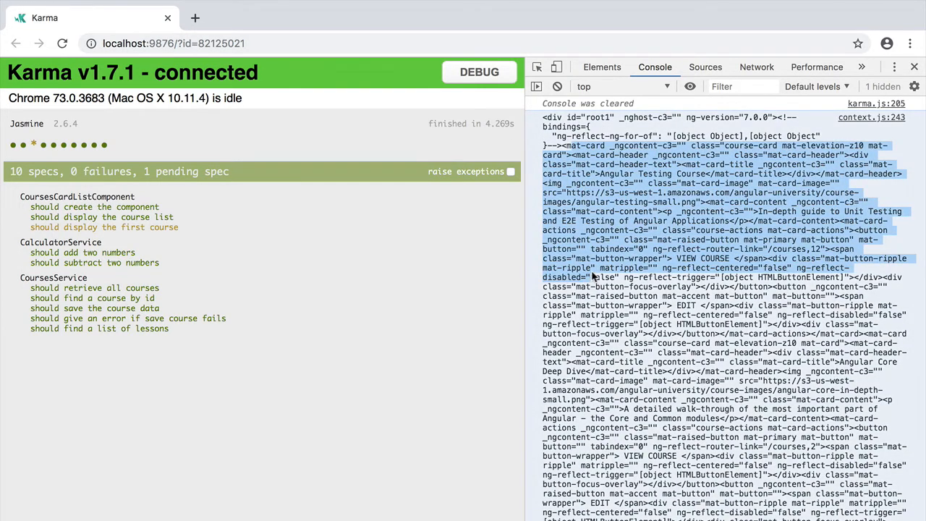
# Step: Select the rendered course card markup logged in the Karma console
pyautogui.doubleClick(634, 174)
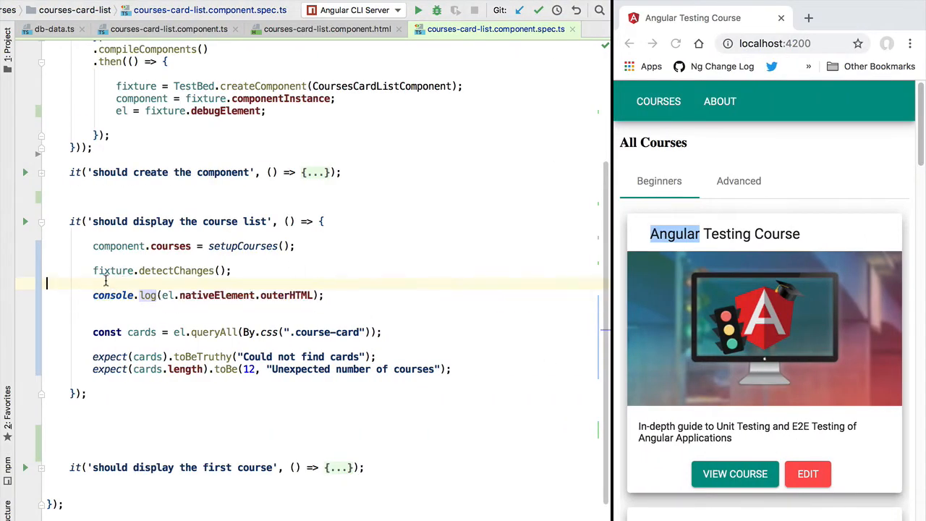
# Step: Delete the console.log line so detectChanges leads straight into querying the cards
pyautogui.tripleClick(159, 271)
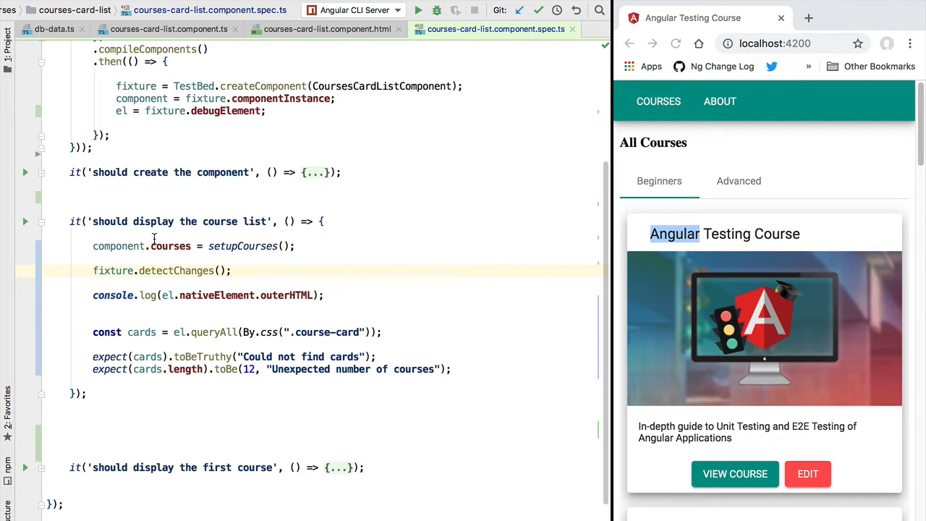
pyautogui.doubleClick(171, 246)
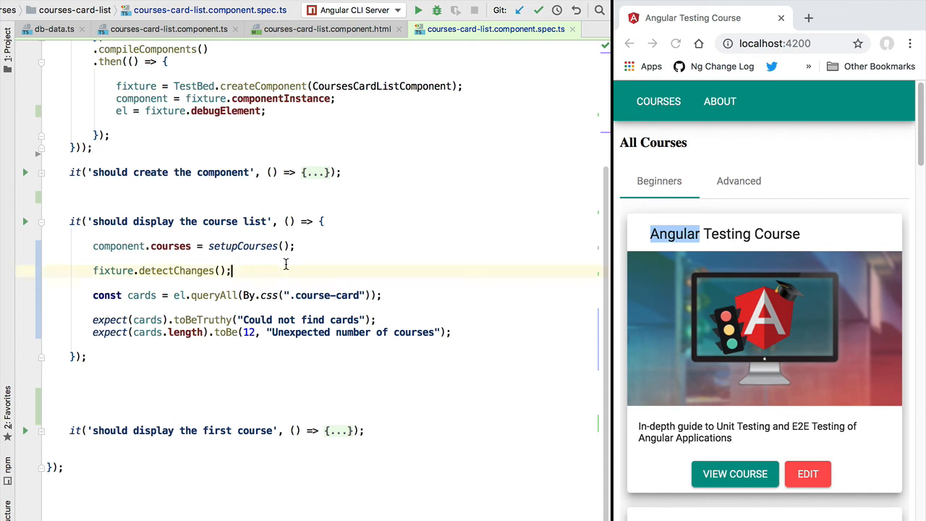
pyautogui.doubleClick(325, 295)
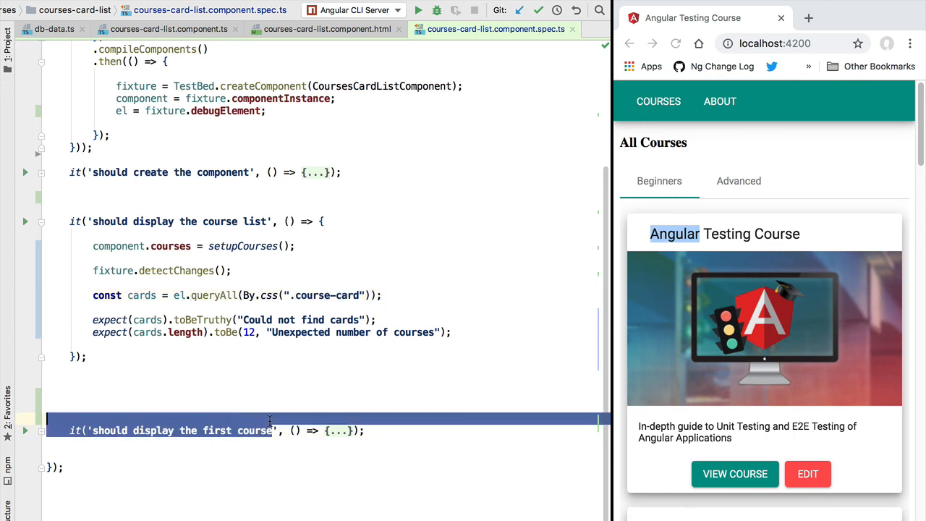
pyautogui.click(238, 382)
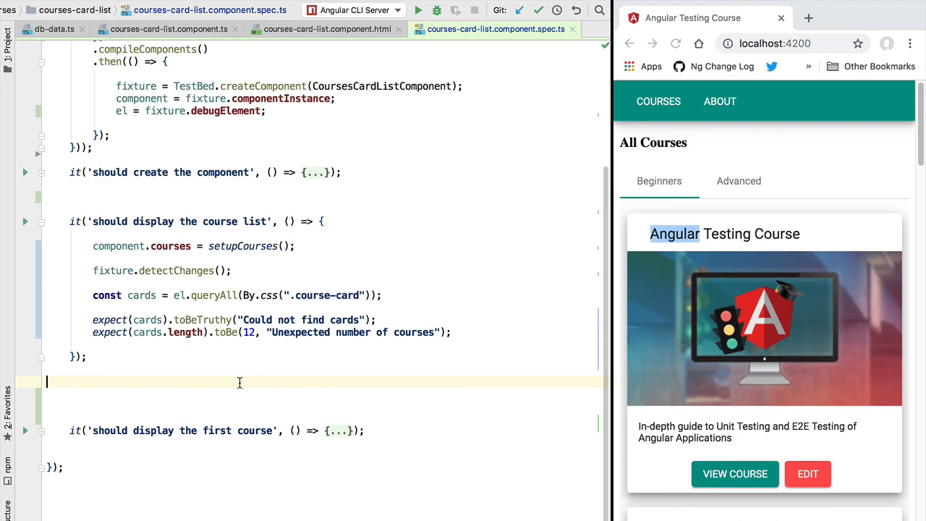